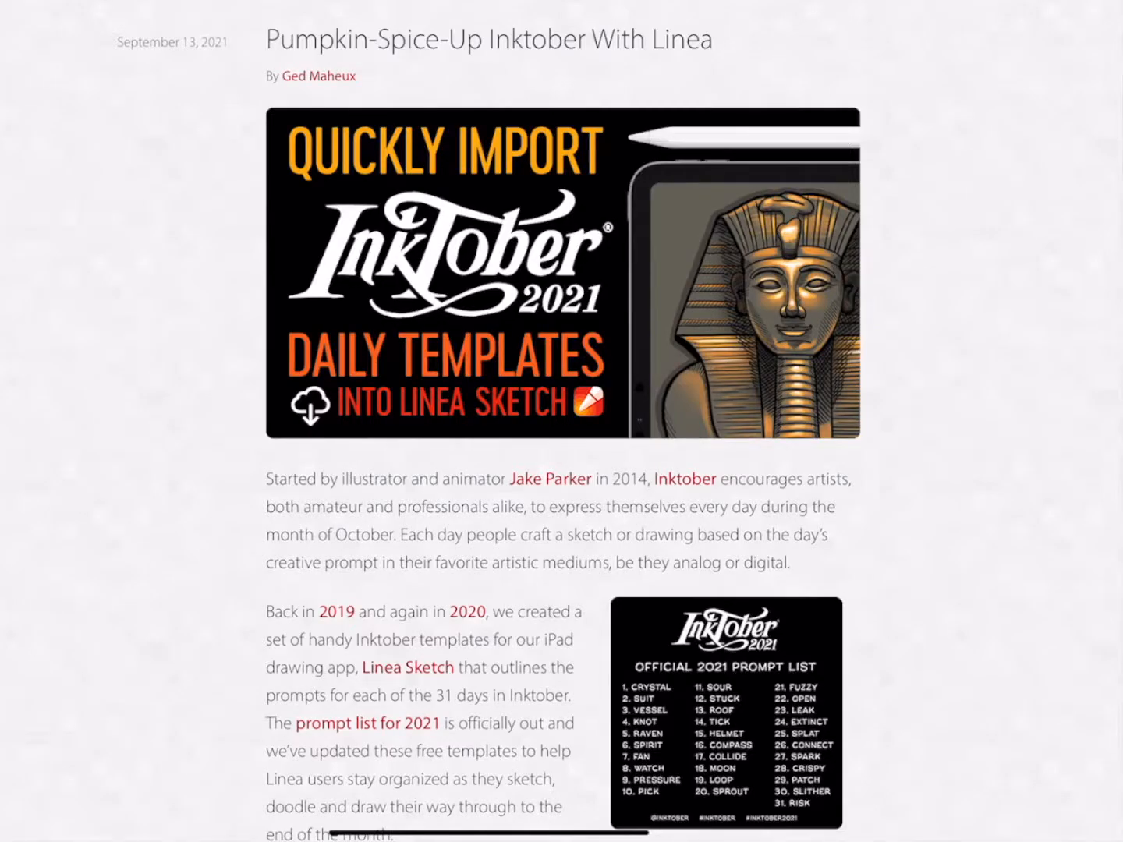
# Download Inktober-2021-Linea-Project.zip (667 KB) from Dropbox into the iPad's Downloads folder.
pyautogui.scroll(-3)
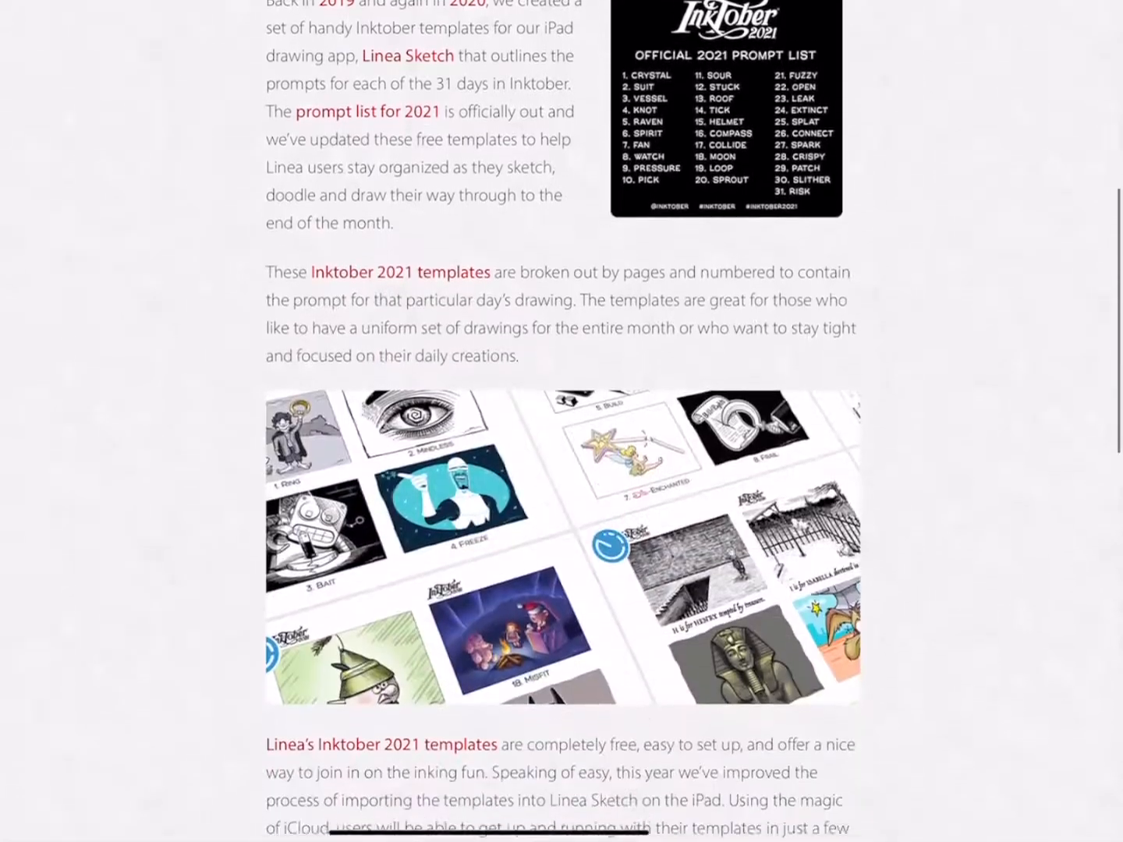
pyautogui.scroll(-3)
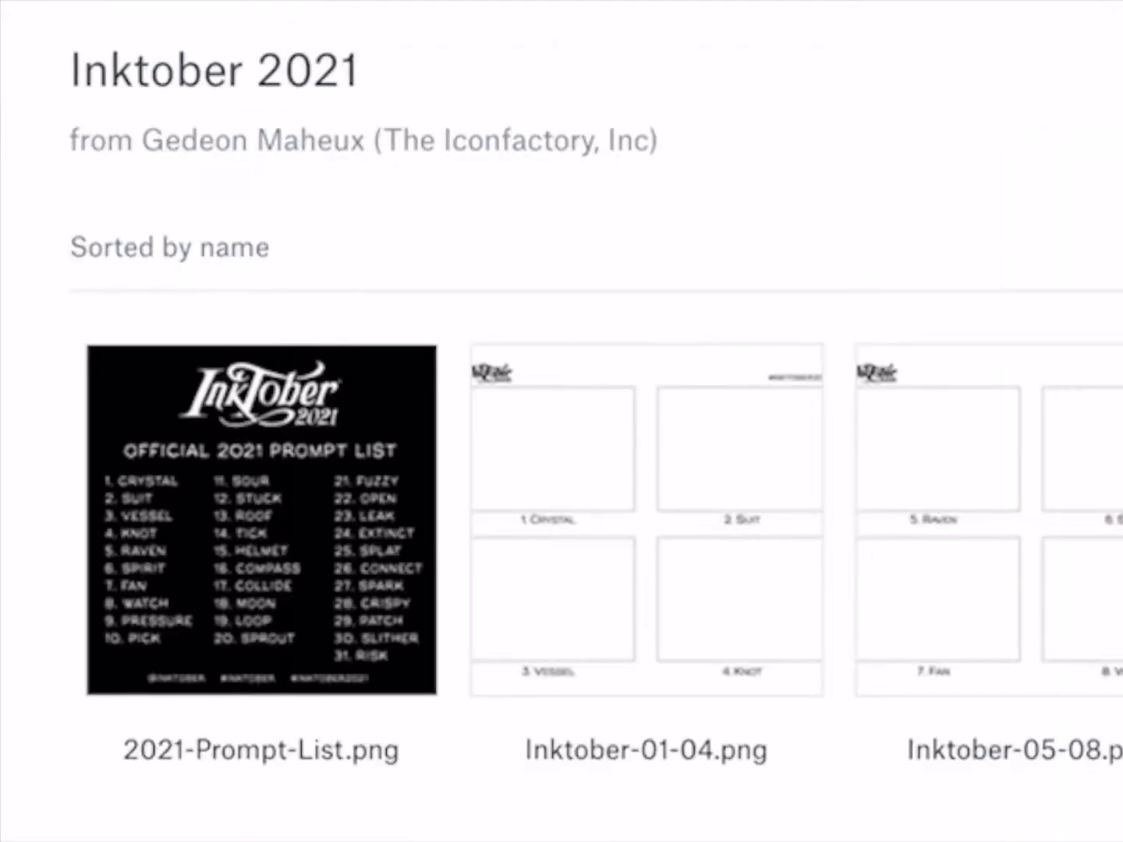
pyautogui.scroll(-3)
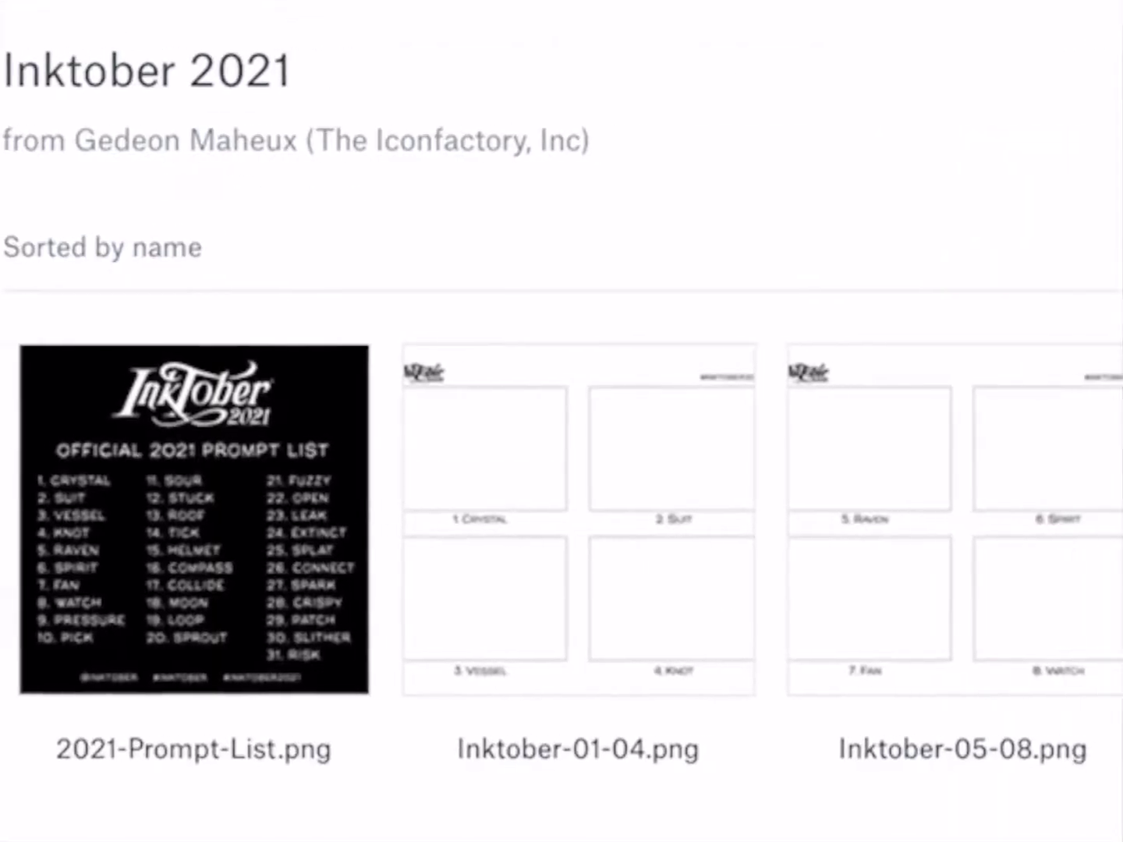
pyautogui.hscroll(3)
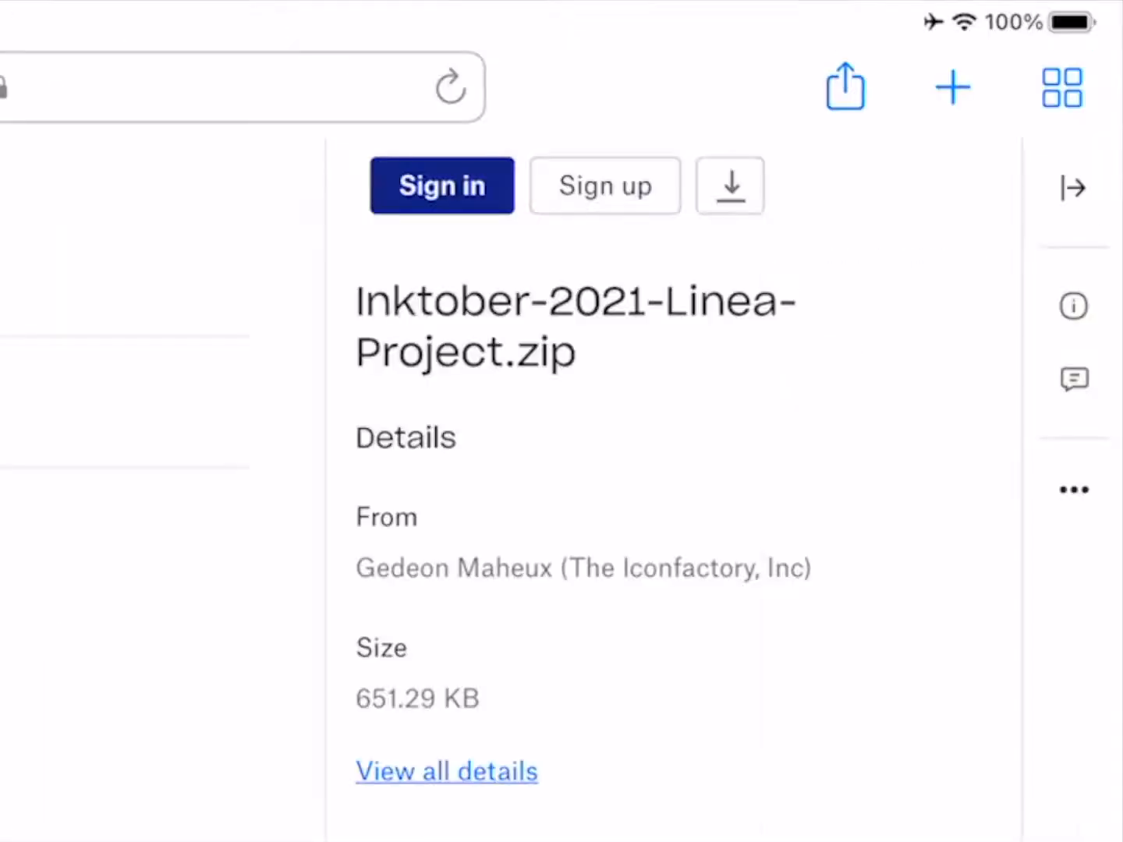
pyautogui.click(730, 185)
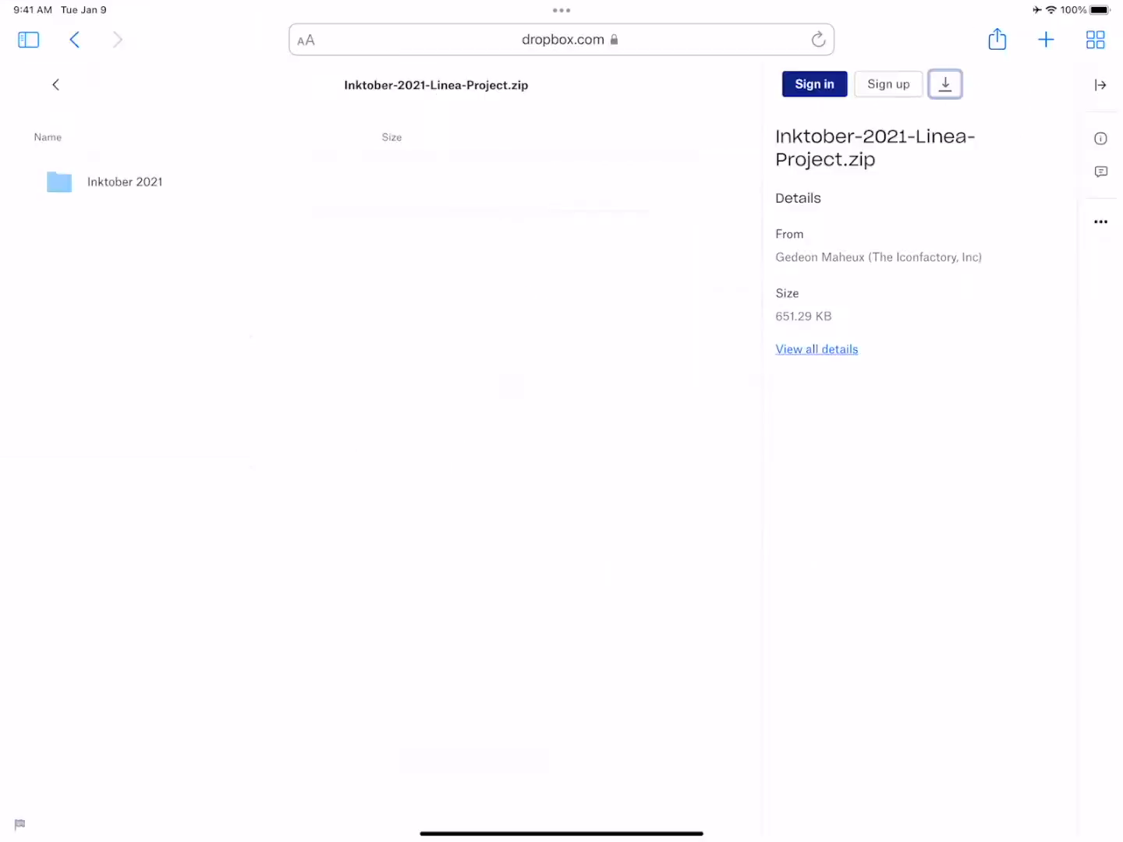
pyautogui.click(945, 84)
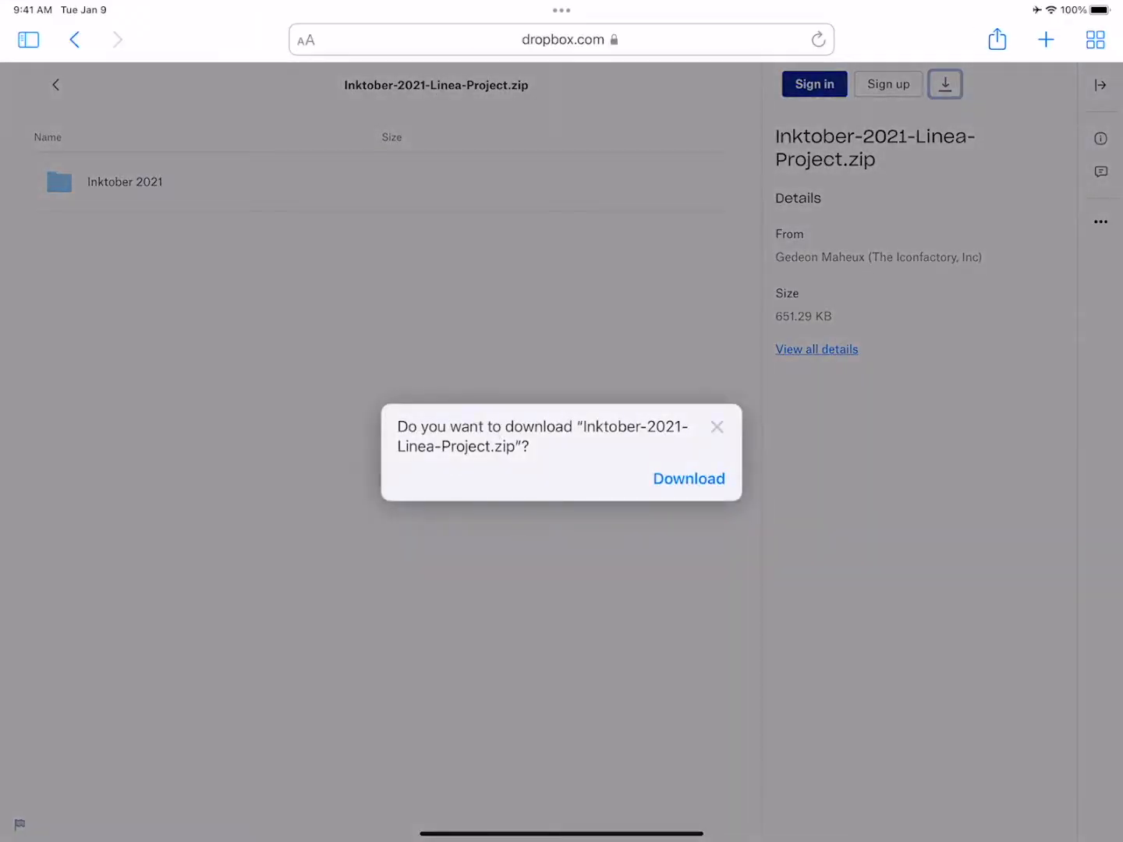
pyautogui.click(687, 477)
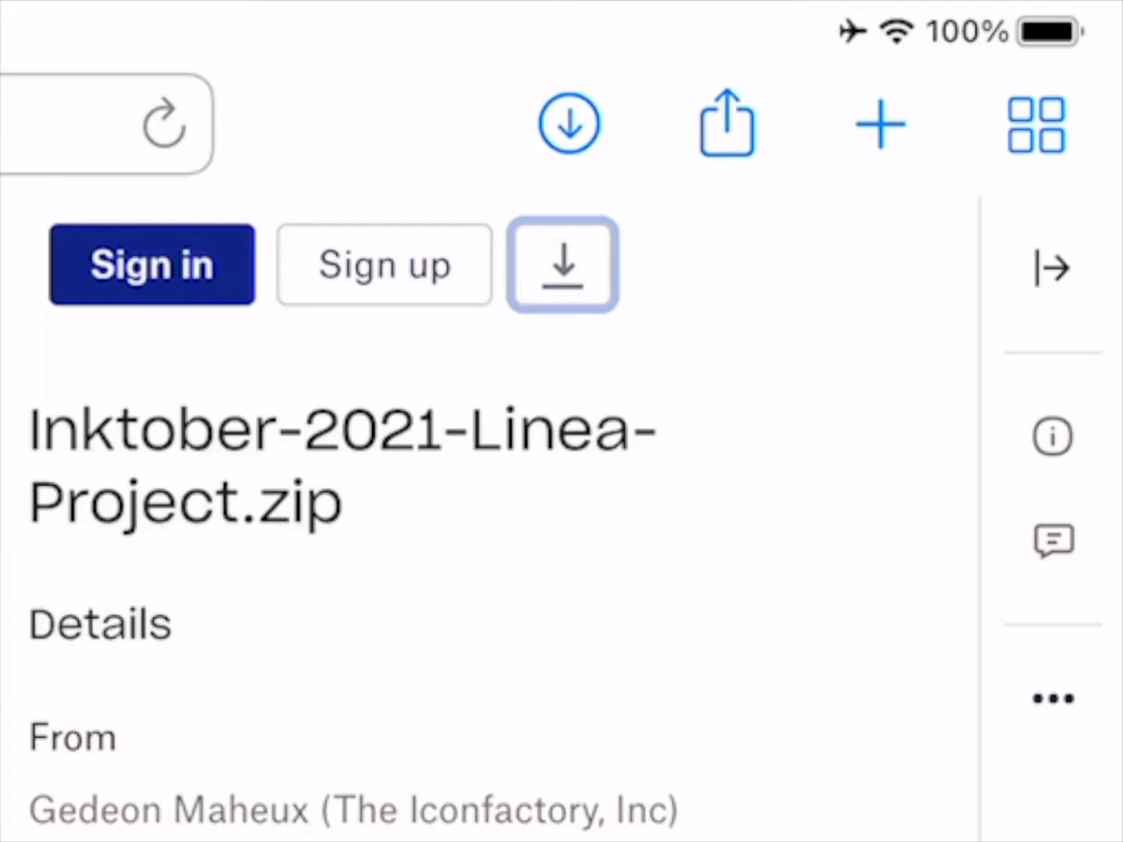
pyautogui.click(568, 122)
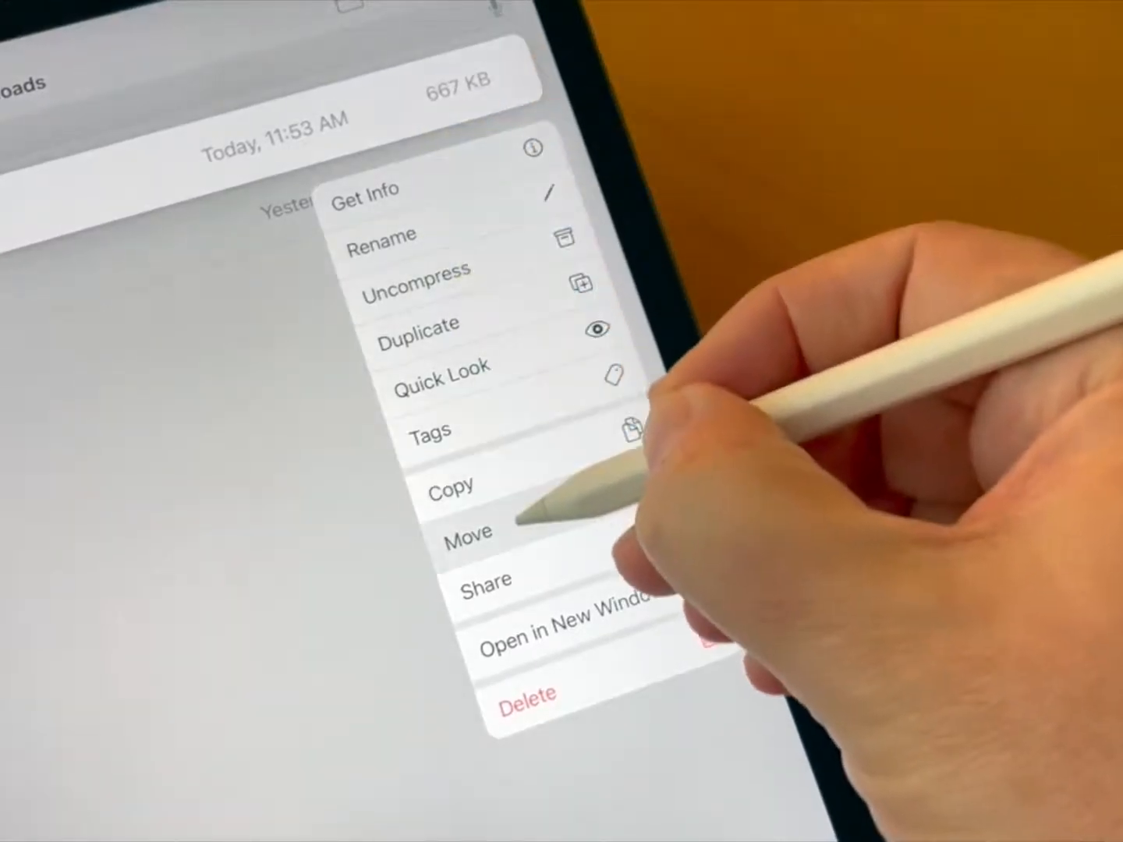
# Move the Inktober 2021 folder from Downloads into iCloud Drive > Linea.
pyautogui.click(464, 530)
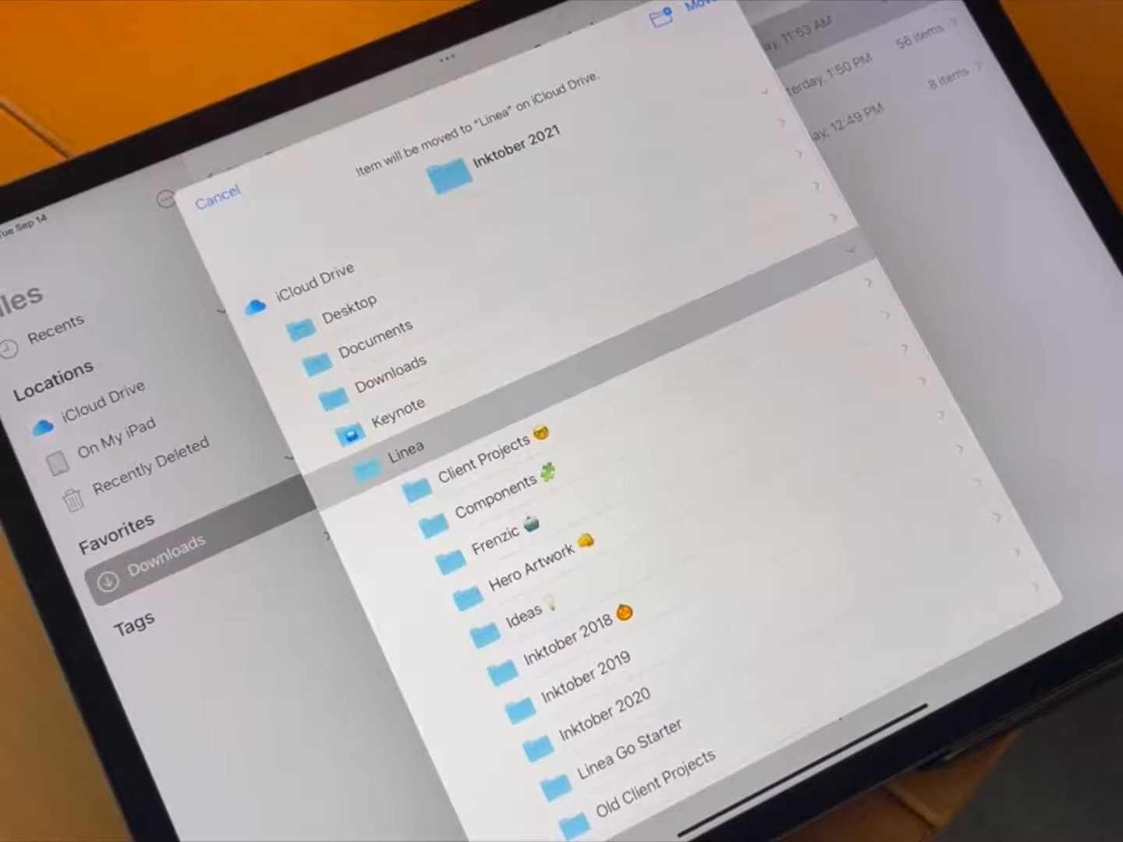
pyautogui.scroll(-3)
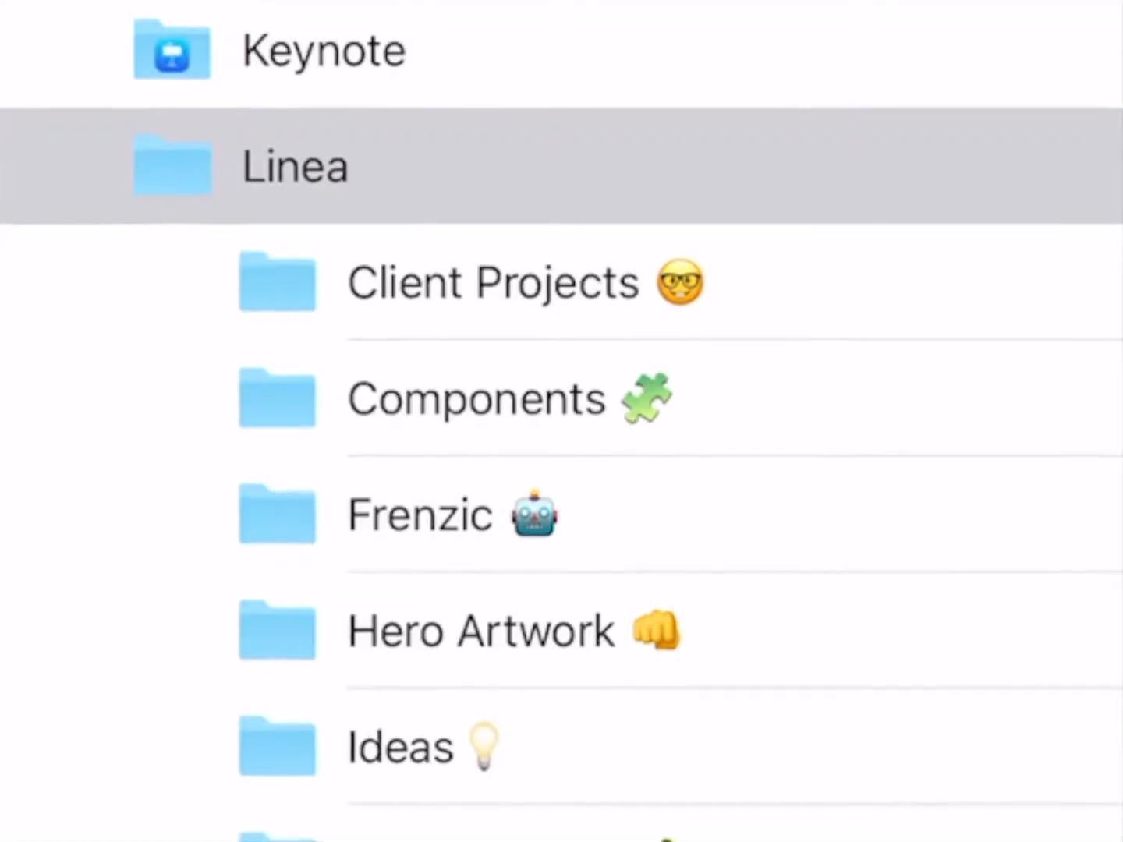
pyautogui.scroll(3)
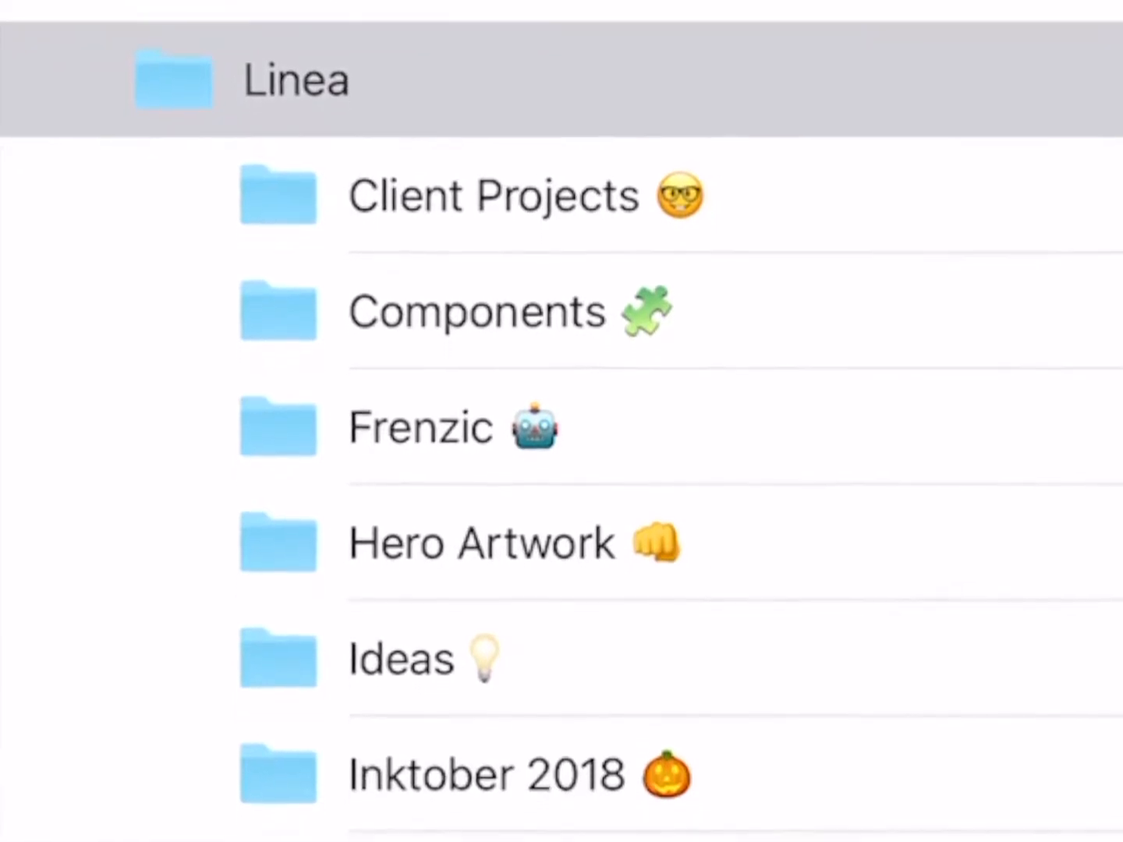
pyautogui.scroll(3)
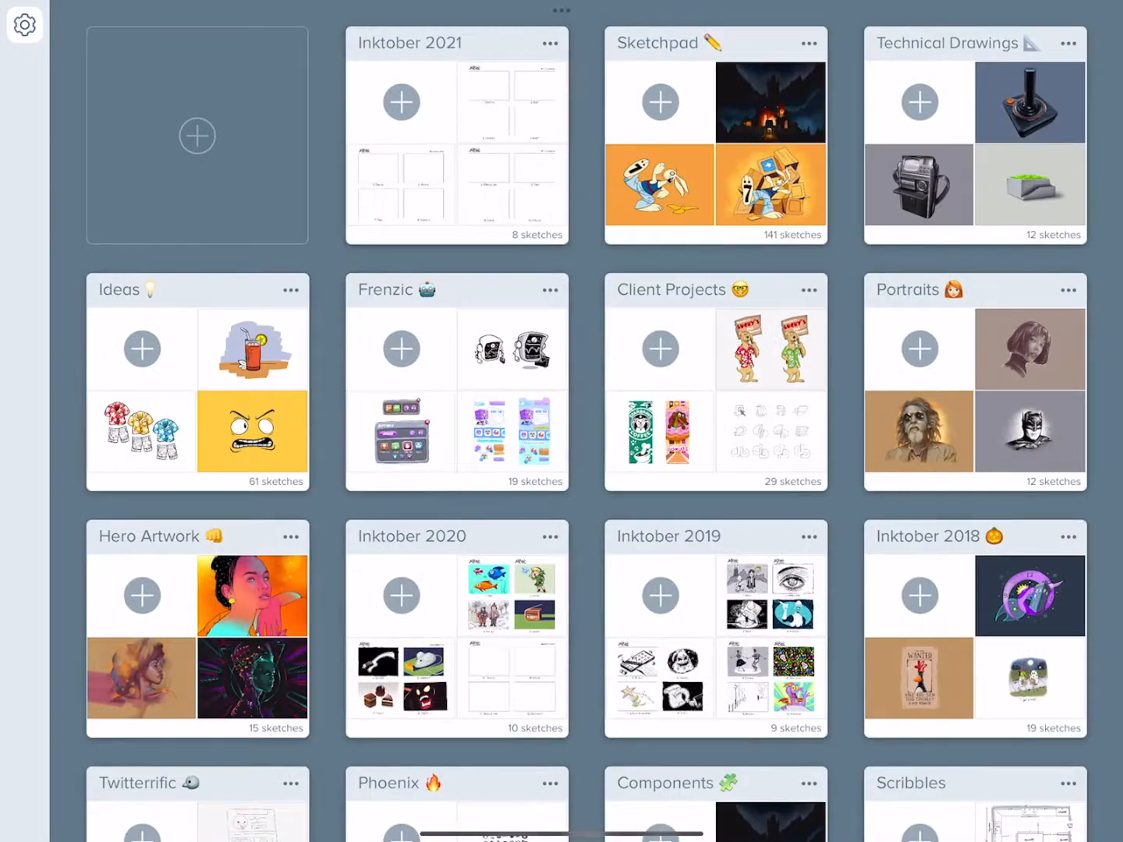
# Show Linea's project gallery with the new Inktober 2021 project of 8 sketches.
pyautogui.click(456, 138)
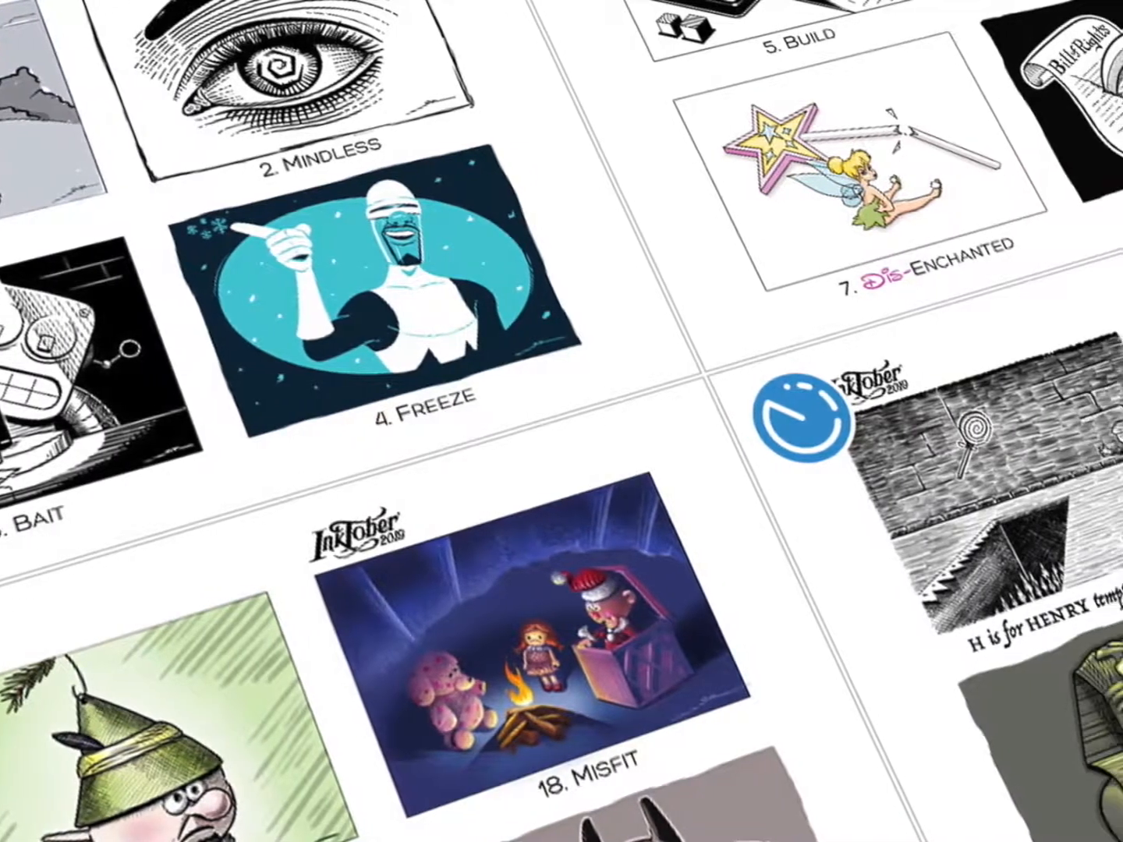
pyautogui.scroll(3)
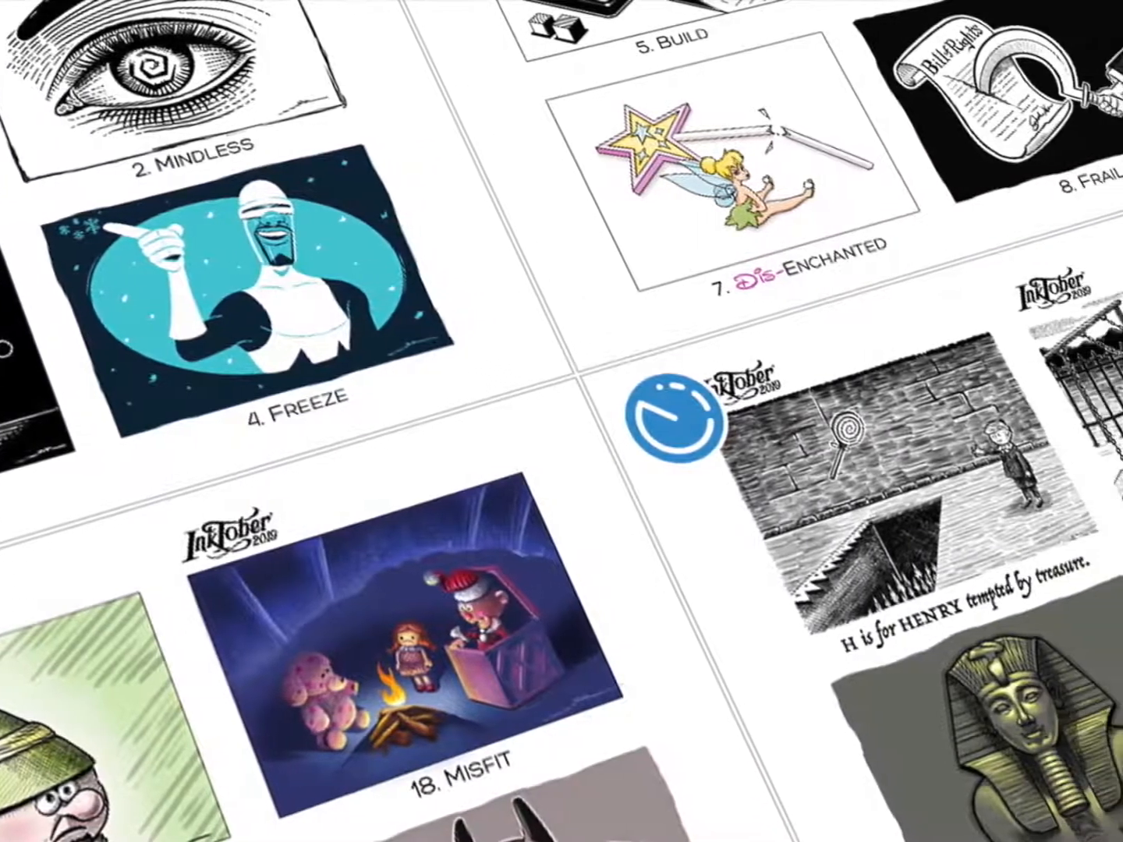